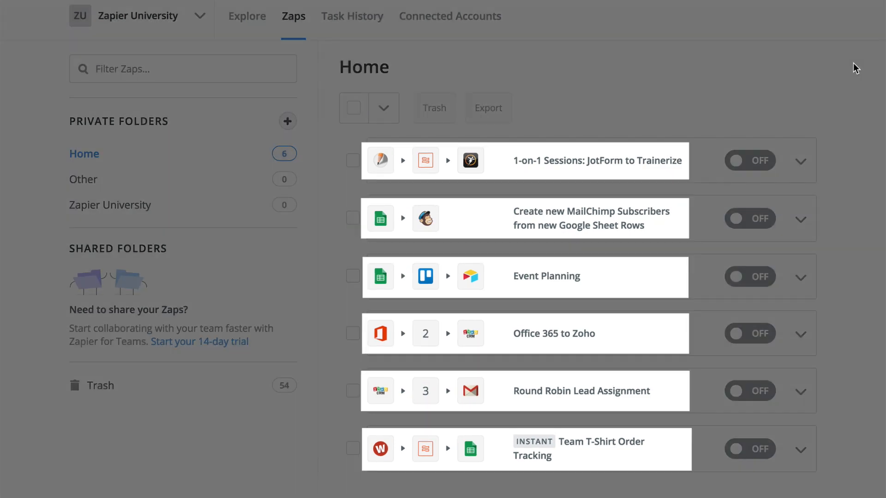
Leave the Zaps list, look over the Qualified Leads sheet and rate-limit notes, and reach Zapier Home.
click(553, 333)
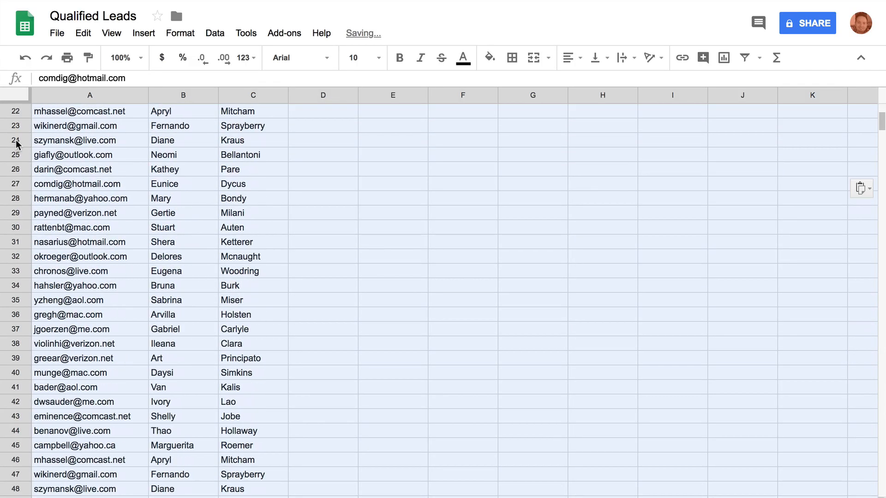
scroll(down, 3)
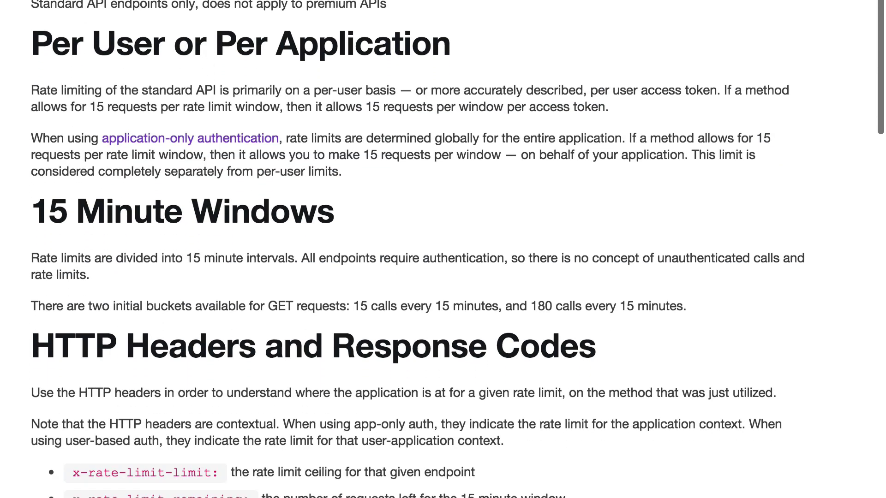
scroll(down, 3)
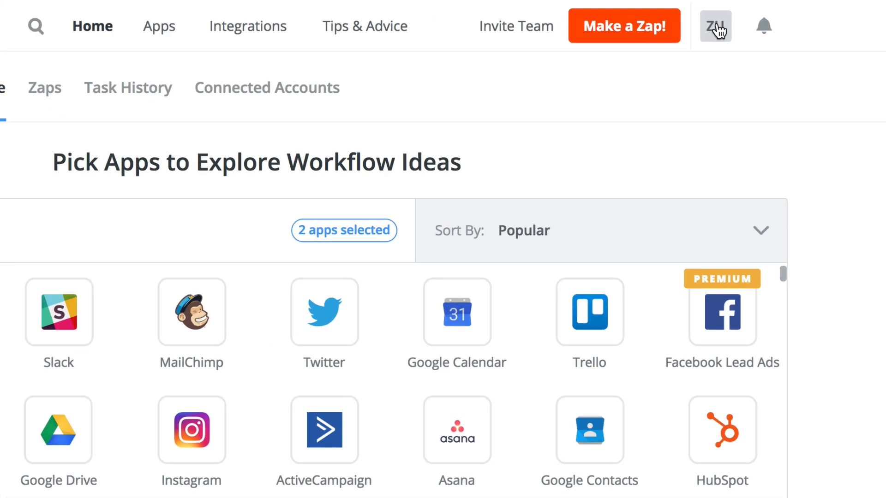
Show the account usage summary from the ZU avatar: tasks of 3K and zaps of 50.
click(714, 26)
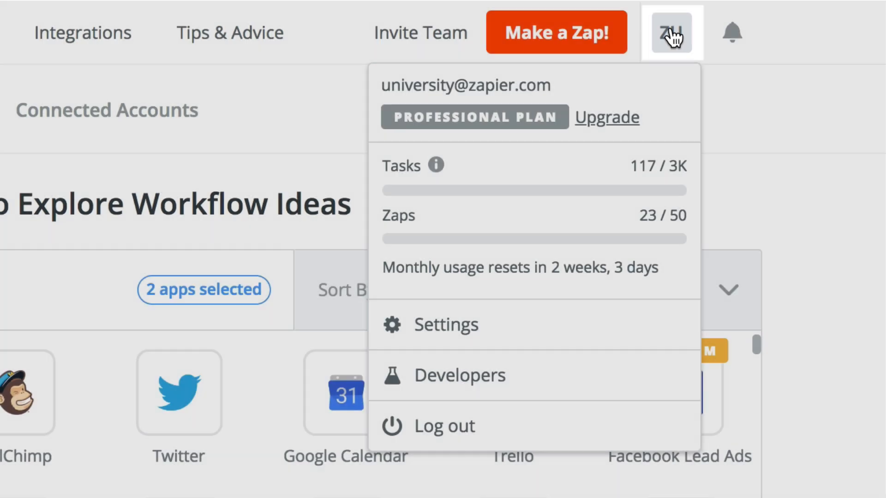
mouse_move(670, 32)
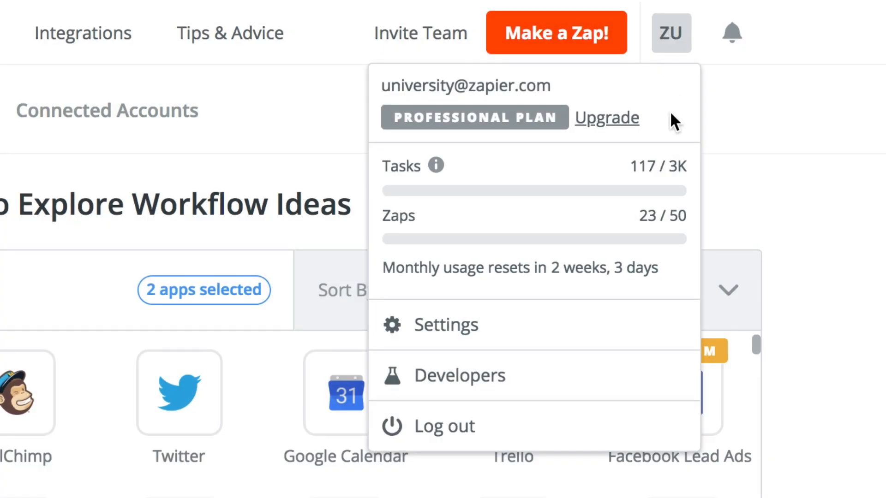
mouse_move(671, 324)
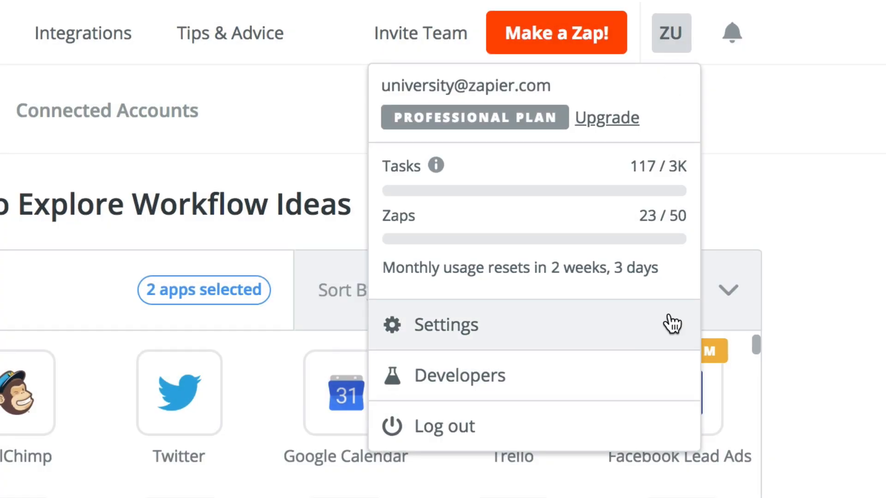
Go into account Settings and its Billing & Usage section.
click(446, 324)
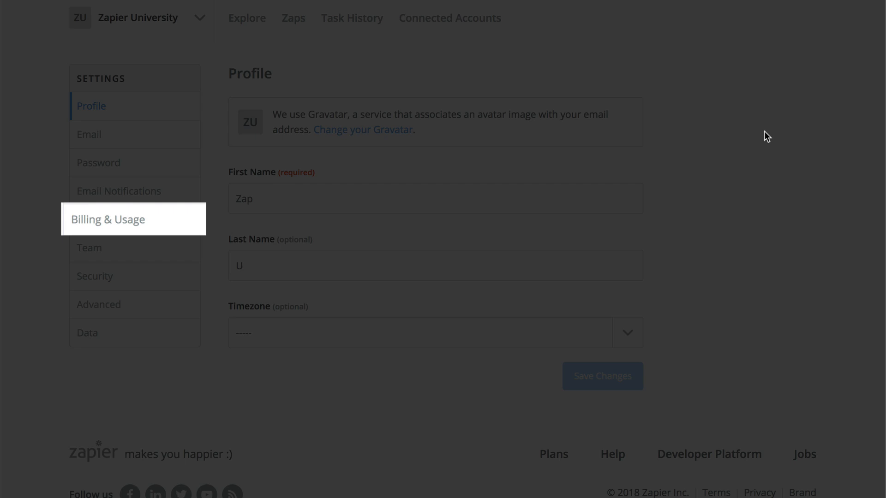
click(351, 17)
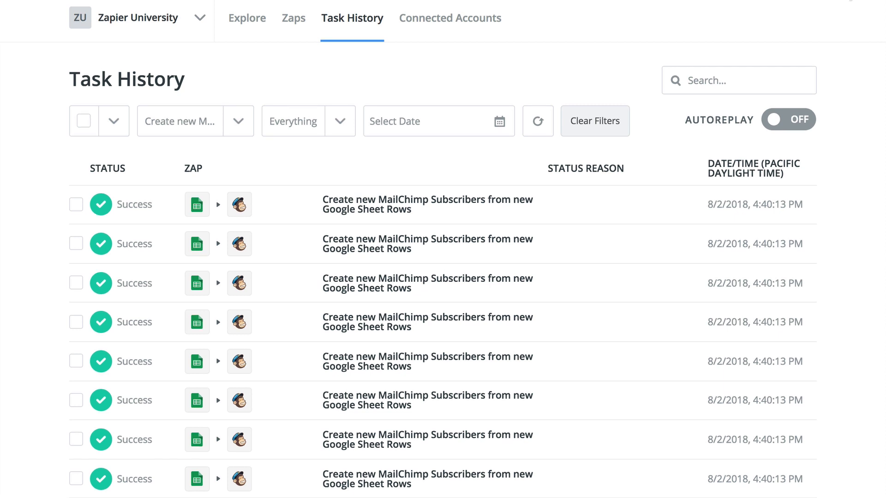
Review a MailChimp task run's step data, the Trello step error, and Total Tasks Used.
click(428, 204)
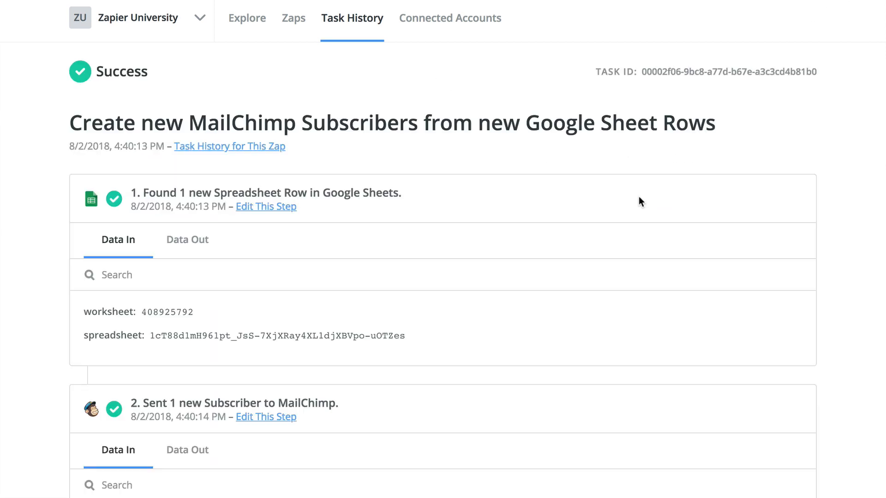
scroll(down, 3)
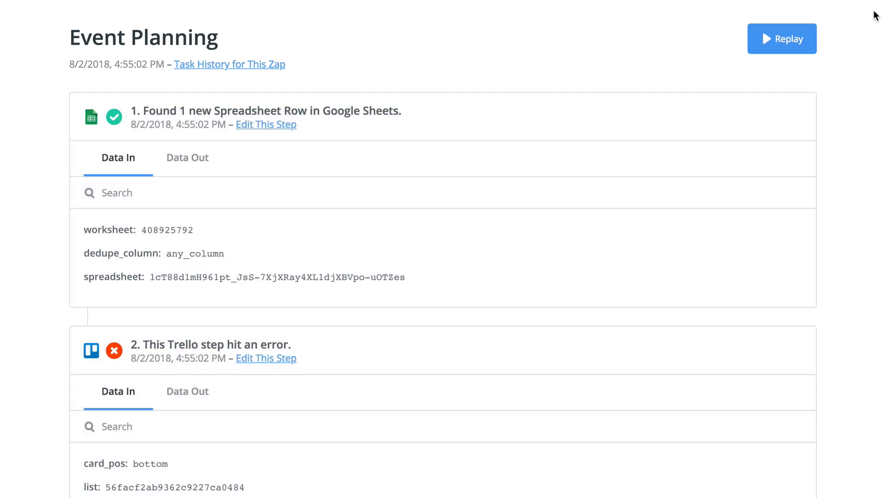
scroll(down, 3)
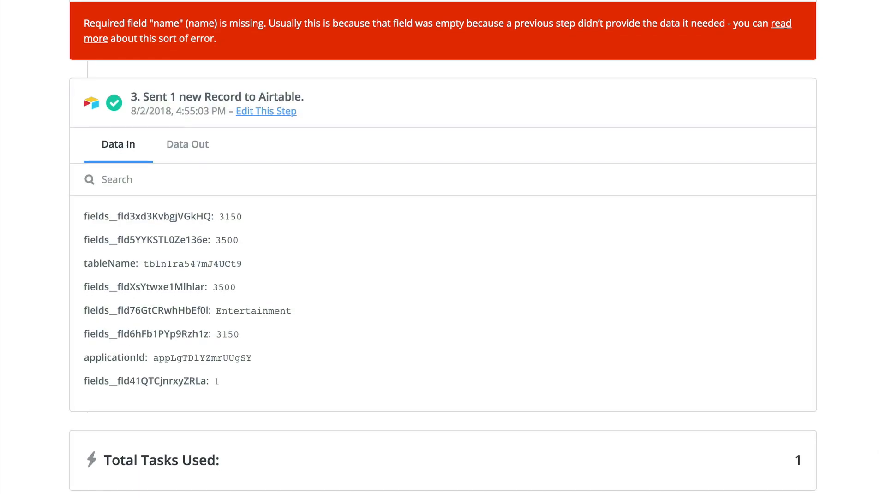
scroll(down, 3)
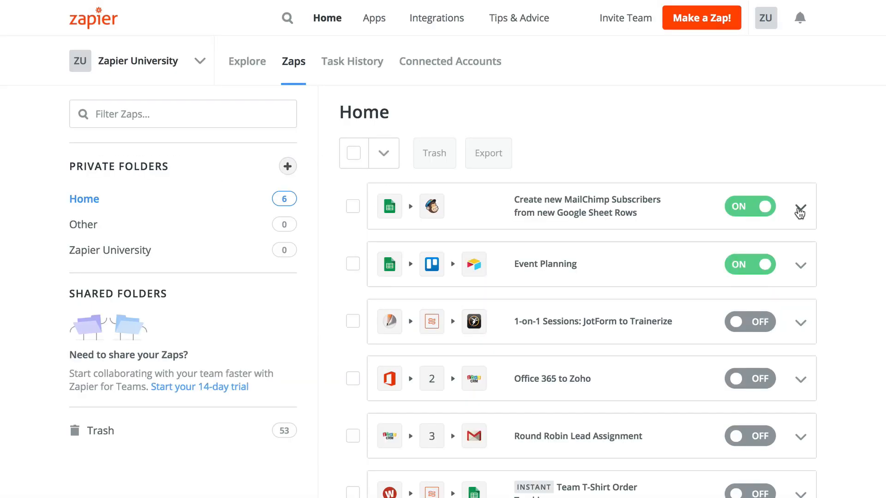
Run the MailChimp subscribers zap manually, see 135 items held as too many, and close the status.
click(799, 205)
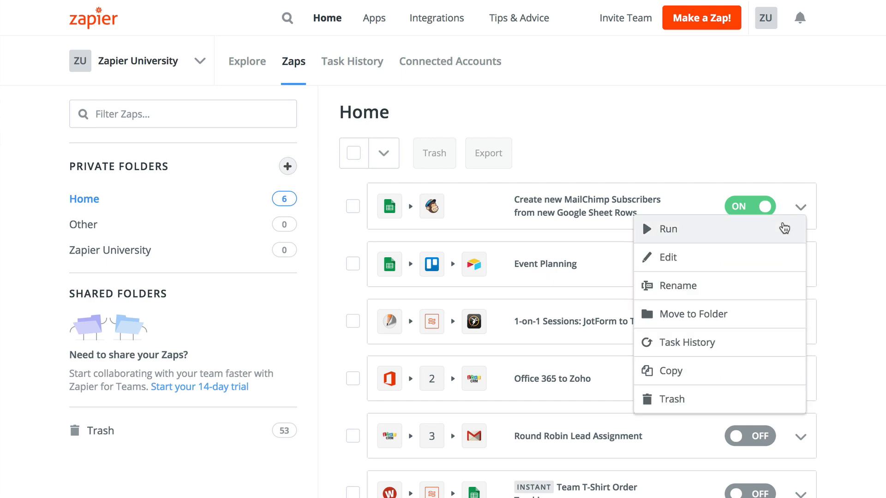
click(668, 229)
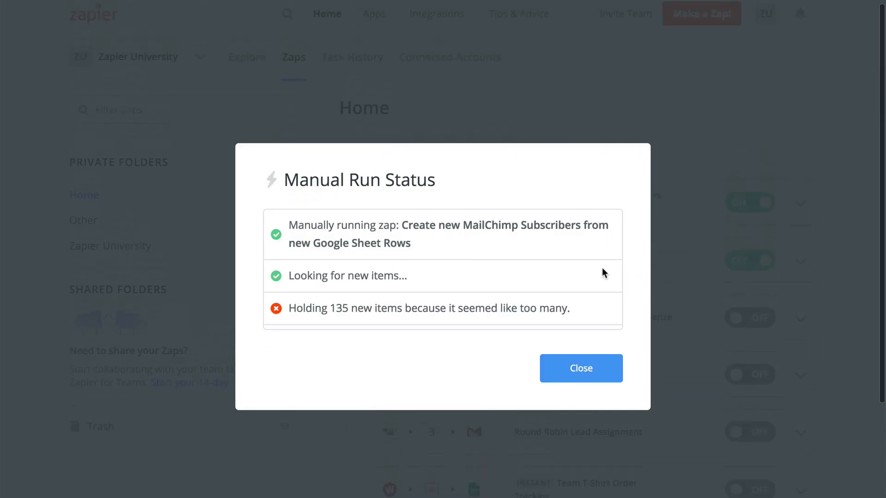
click(580, 368)
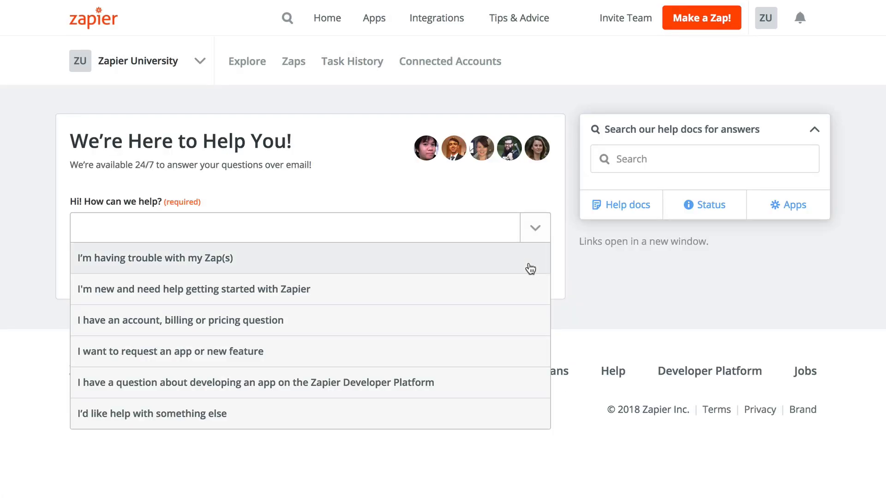
Mark the topic as zap trouble and write the request to increase the held-items limit.
click(154, 258)
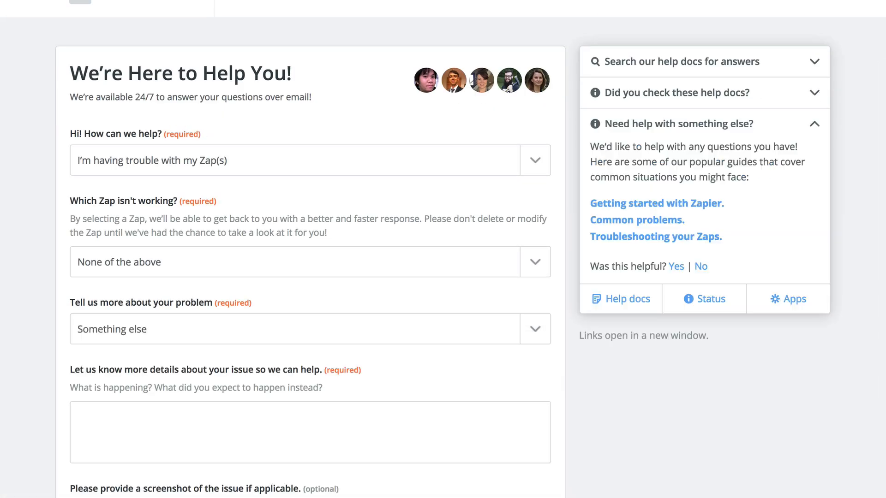
text(My workflows involve chunks)
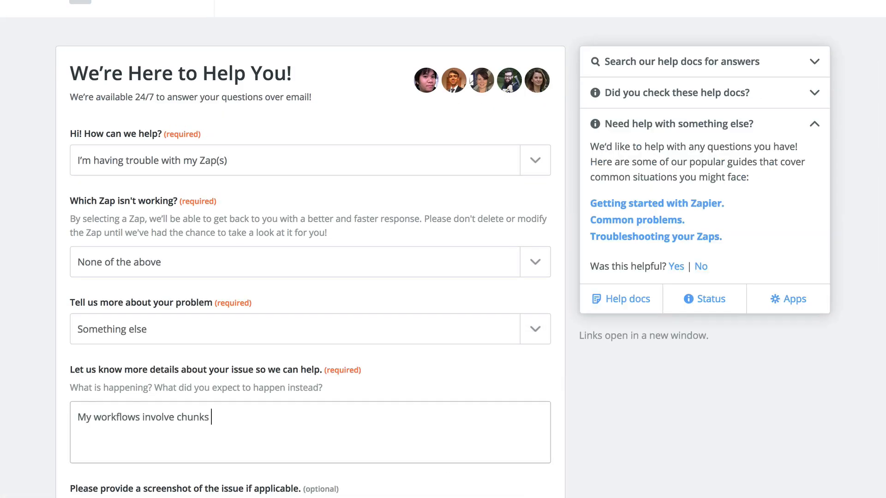
text(of information this size. Please look in)
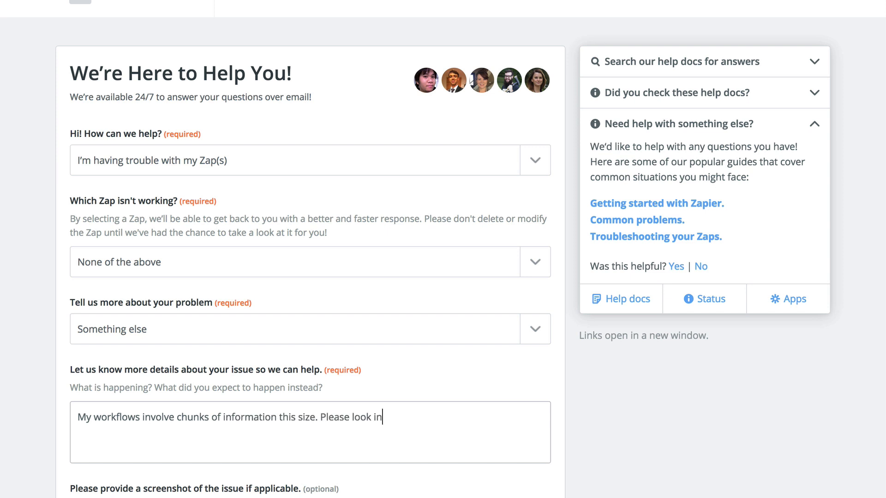
text(to increasing this limit for me.)
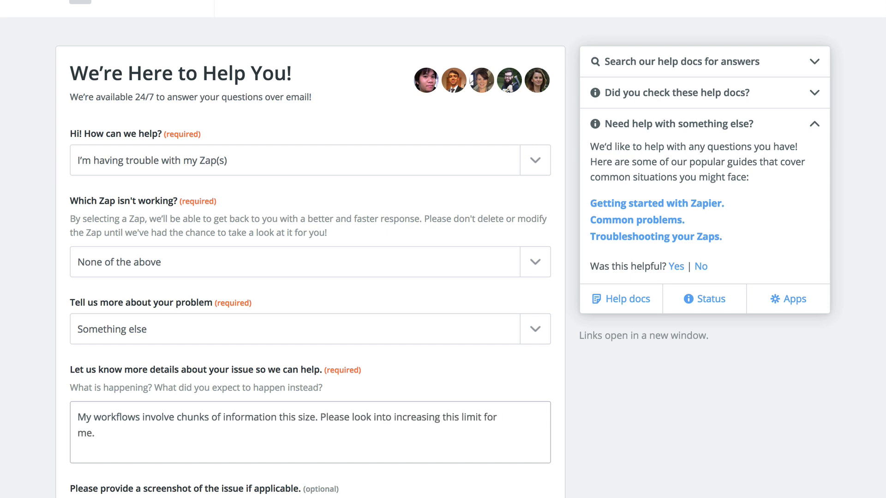
Browse the Apps directory, then read the Slack and Trello API rate-limit docs.
click(787, 298)
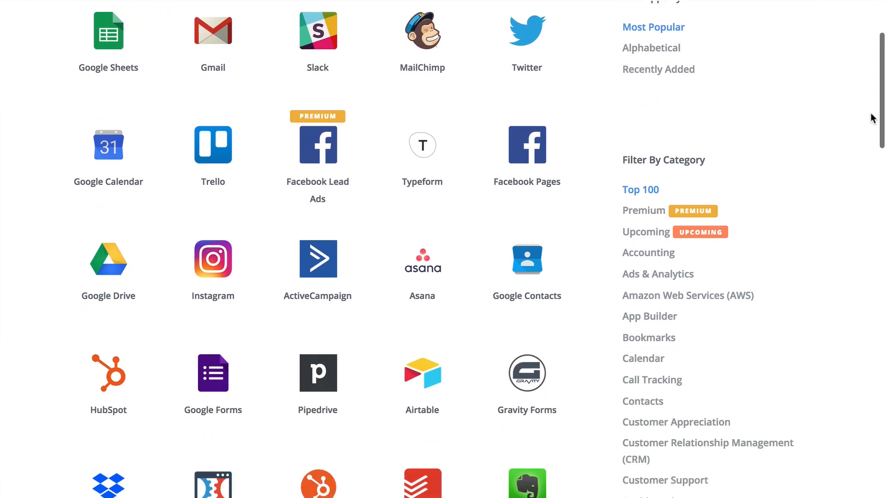
scroll(down, 3)
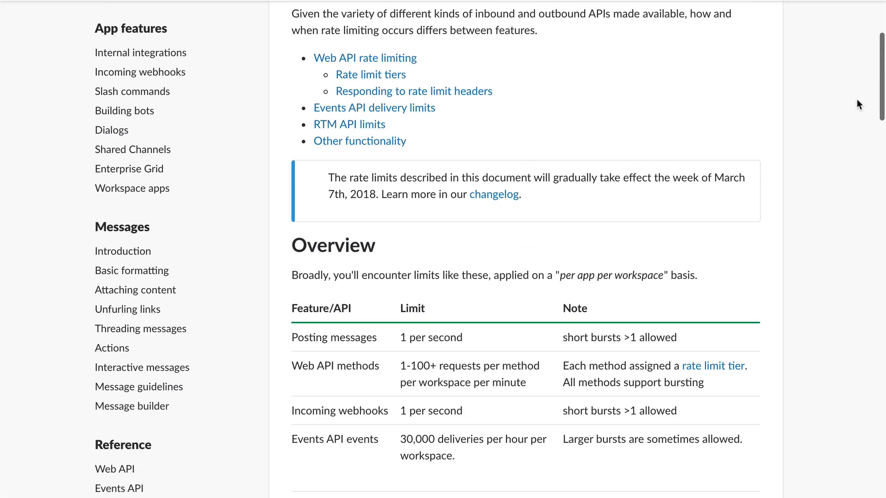
scroll(down, 3)
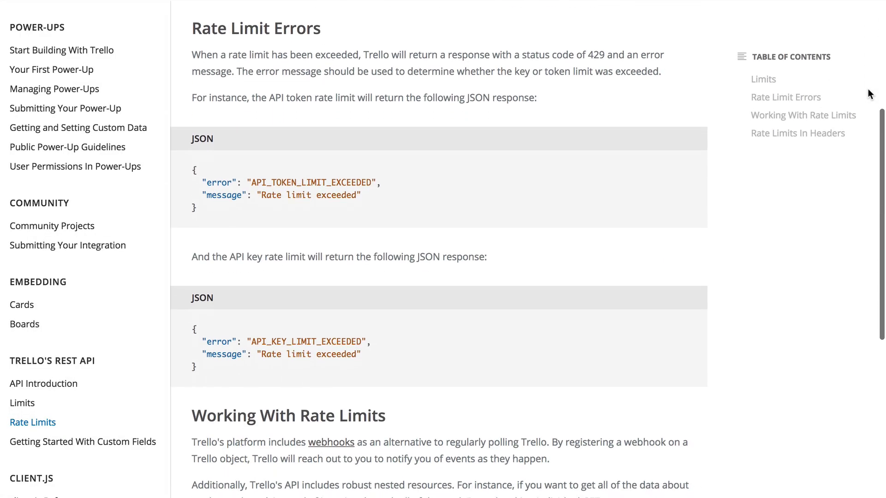
scroll(down, 3)
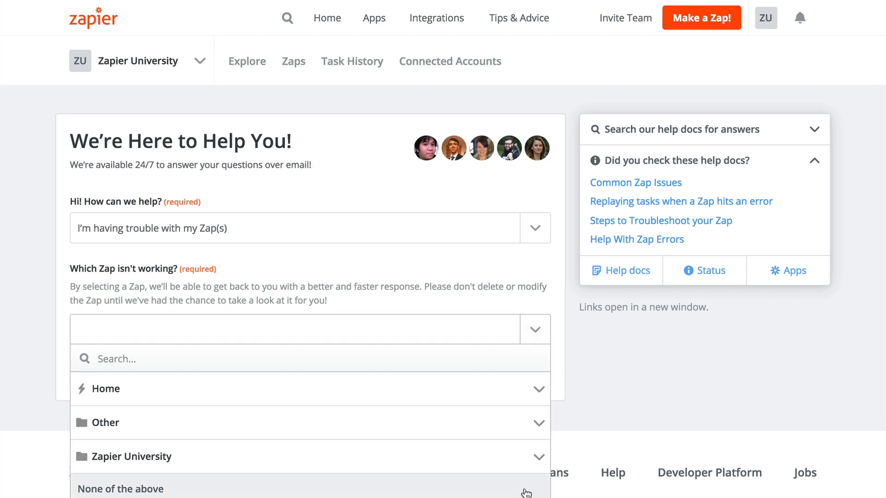
Choose None of the above as the failing zap and reopen the usage summary (117/3K tasks, 23/50 zaps).
click(120, 489)
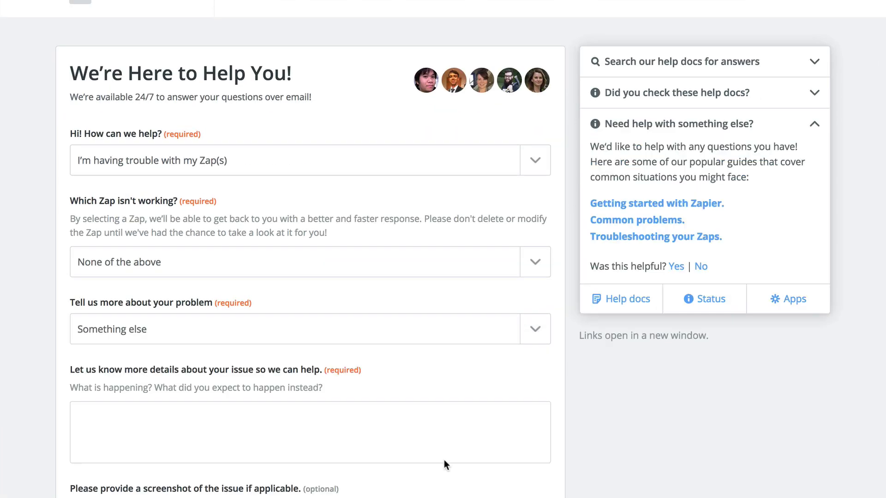
click(670, 32)
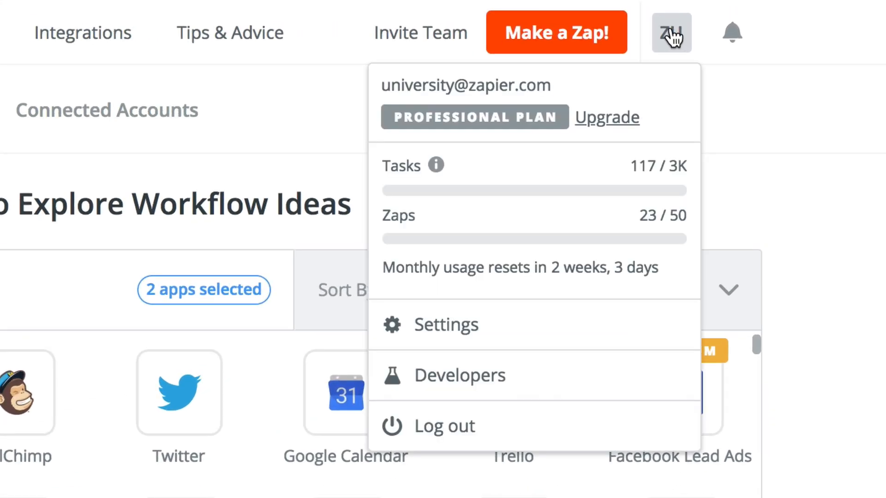